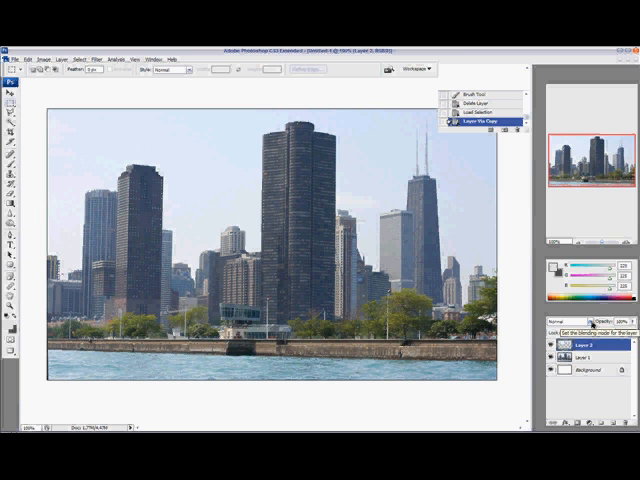
Step: Open Layer 2's blending mode list to switch it to Multiply
click(570, 319)
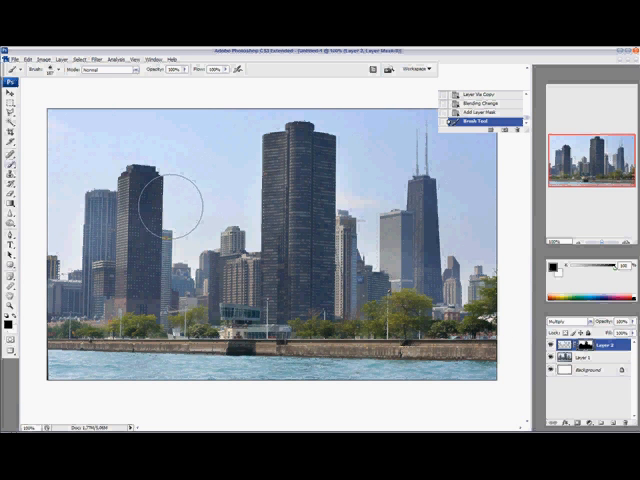
Step: Open the brush size and hardness settings to set a large, zero-hardness soft brush
click(60, 69)
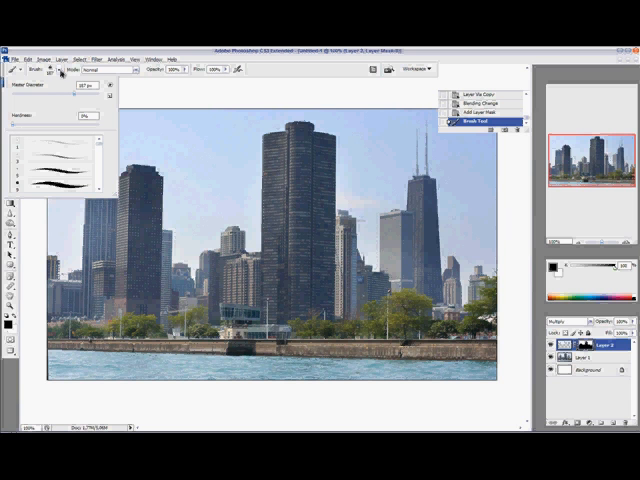
mouse_move(257, 68)
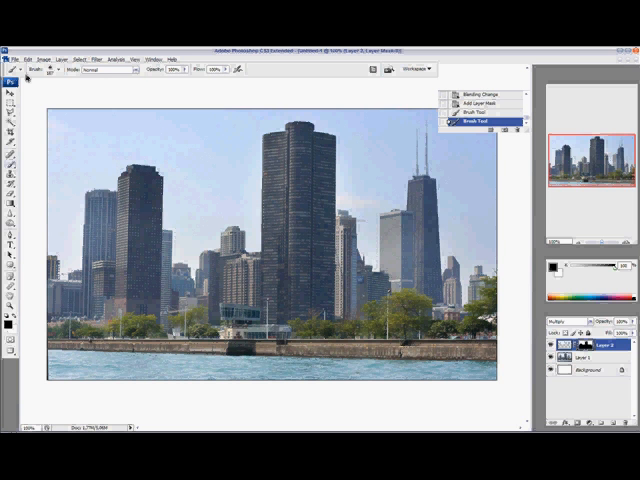
click(62, 69)
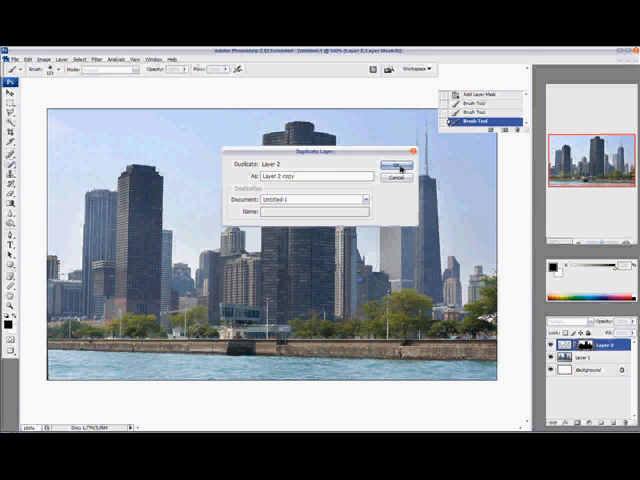
Step: Confirm duplicating Layer 2 under the name 'Layer 2 copy'
click(397, 164)
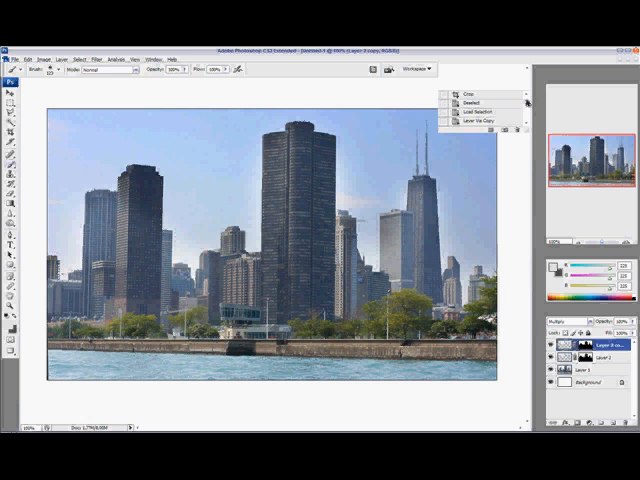
Step: Select the Crop history state, leaving only Layer 1 and Background
click(467, 92)
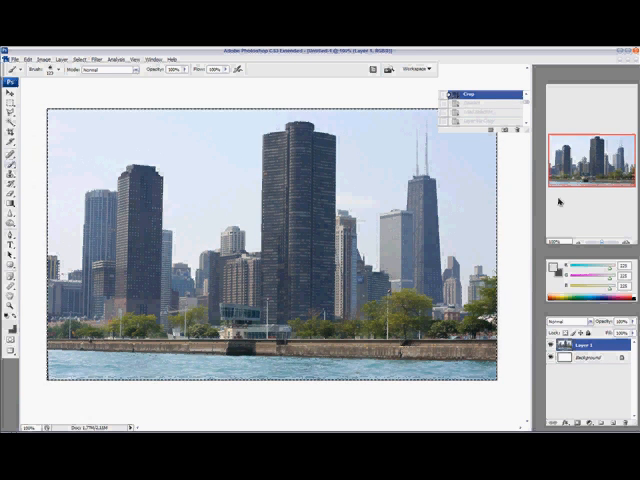